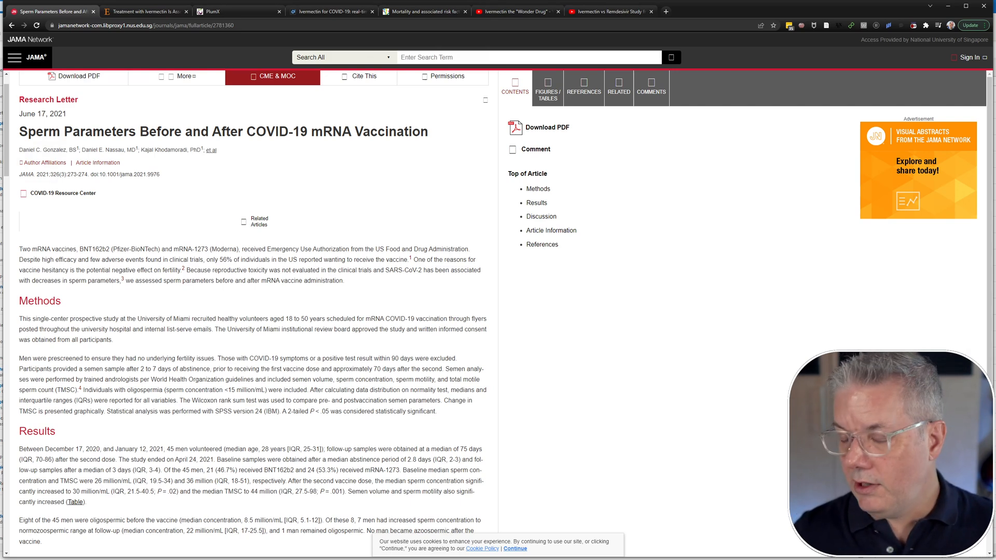
Scroll the ScienceDirect ivermectin article toward its Article Metrics and PlumX details
left_click(146, 12)
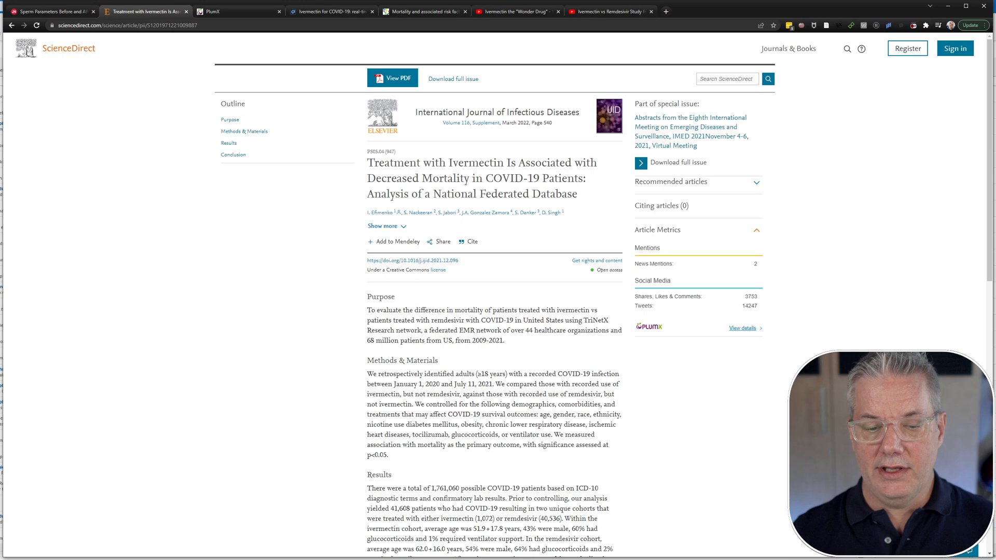
scroll("down", 3)
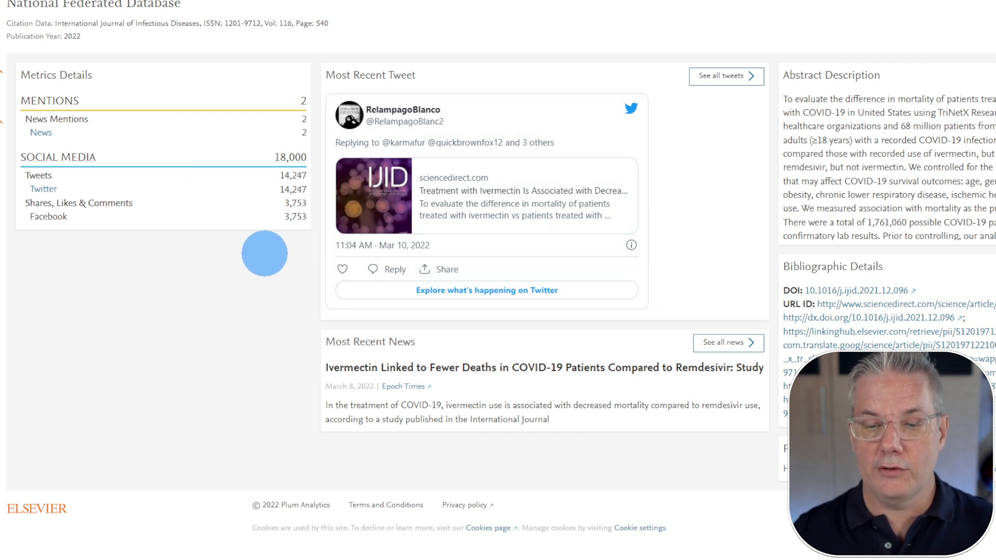
mouse_move(245, 307)
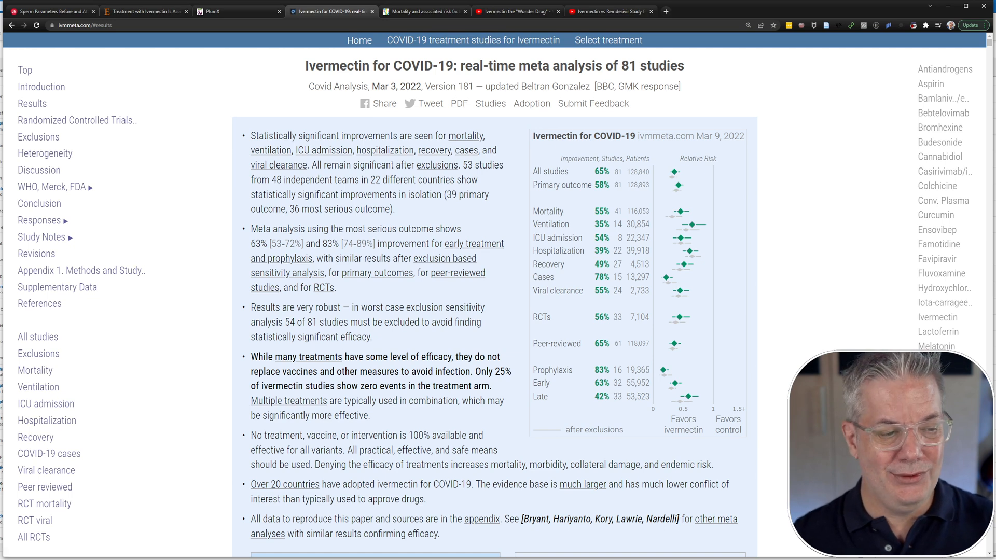
Jump to Results and read down through the treatment-stage tables, charts and forest plots
left_click(32, 104)
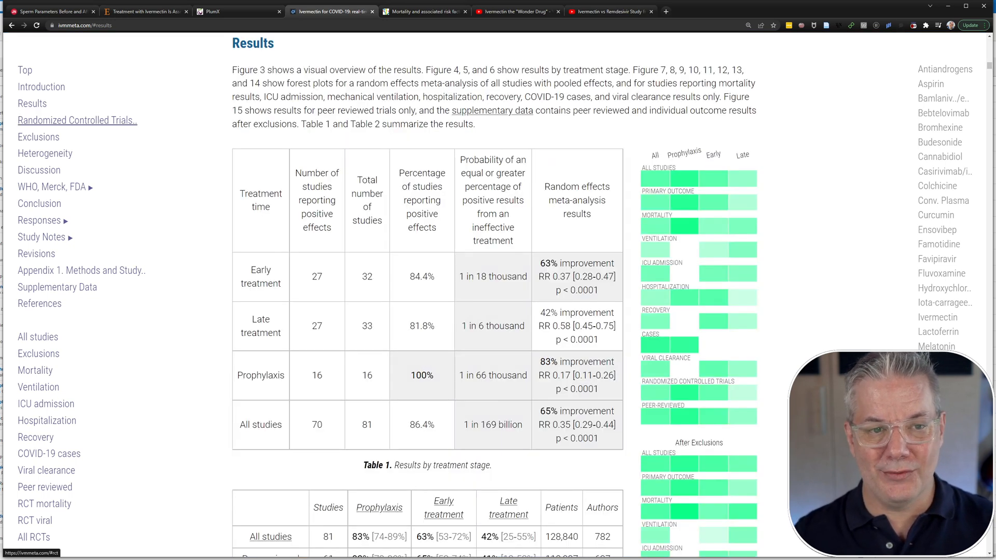
scroll("down", 3)
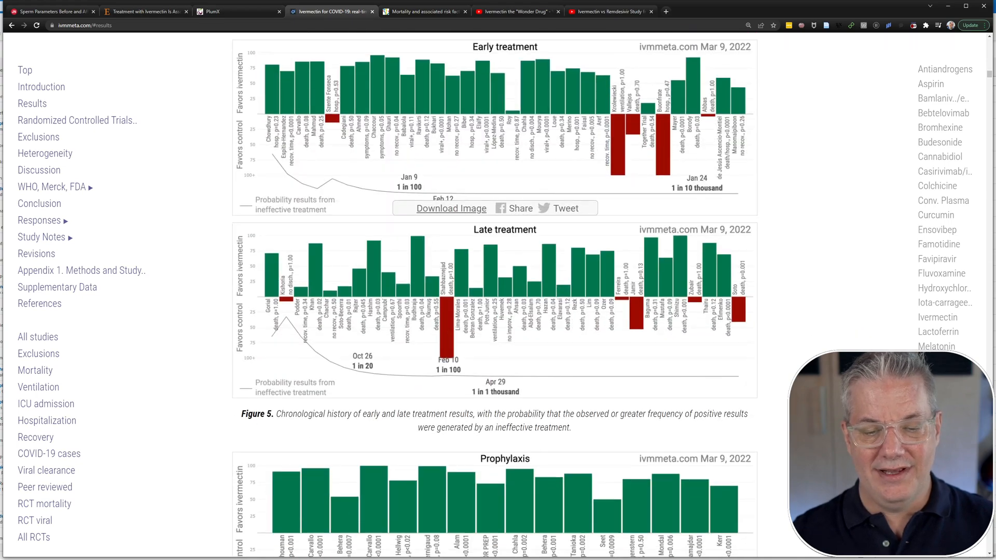
scroll("down", 3)
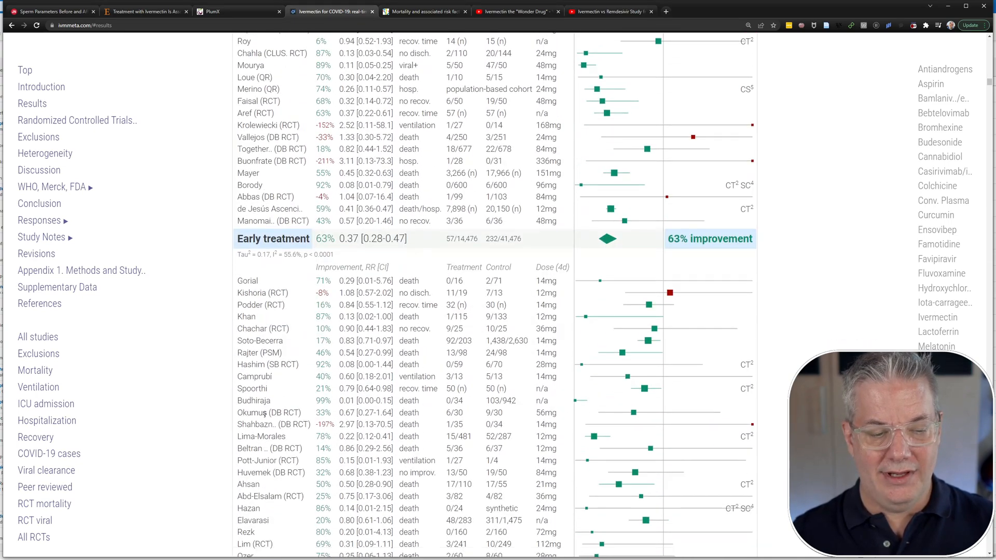
scroll("down", 3)
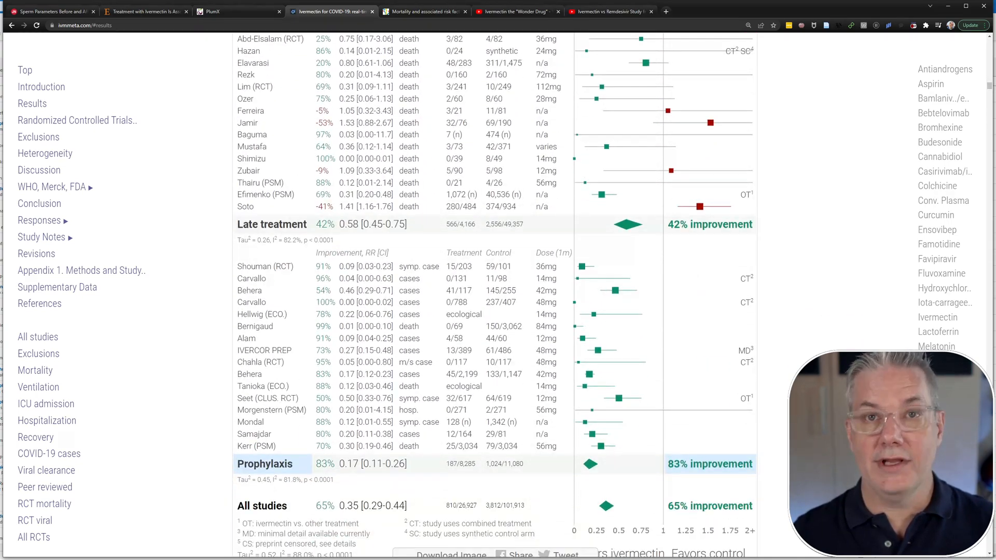
scroll("down", 3)
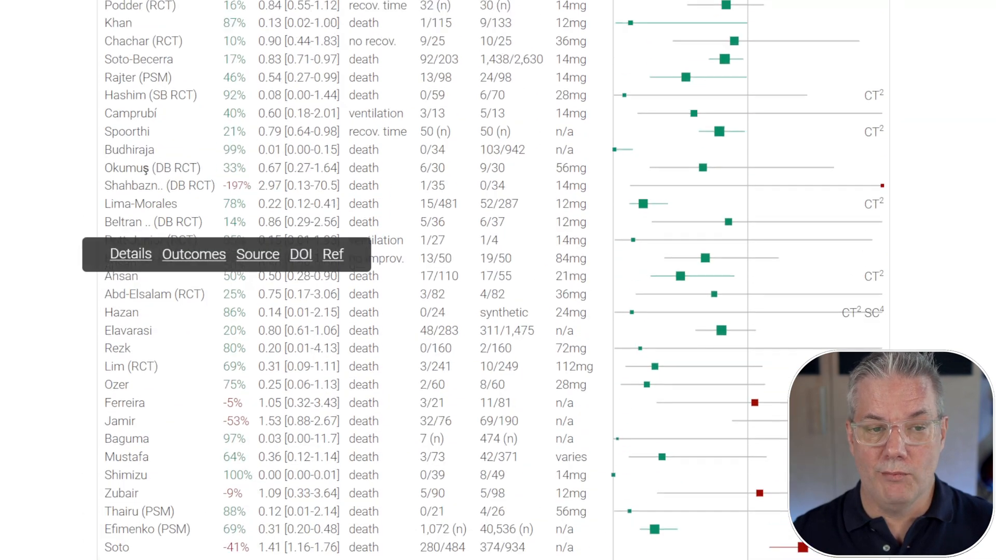
Bring Table 2 RCT results (84% prophylaxis, 60% early, 23% late) and Figure 4 into view
scroll("down", 3)
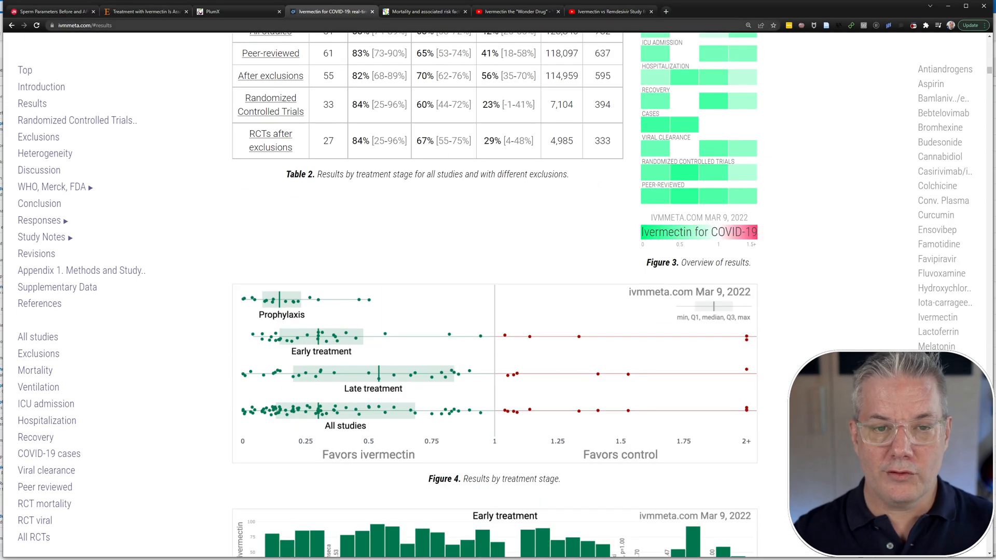
mouse_move(424, 12)
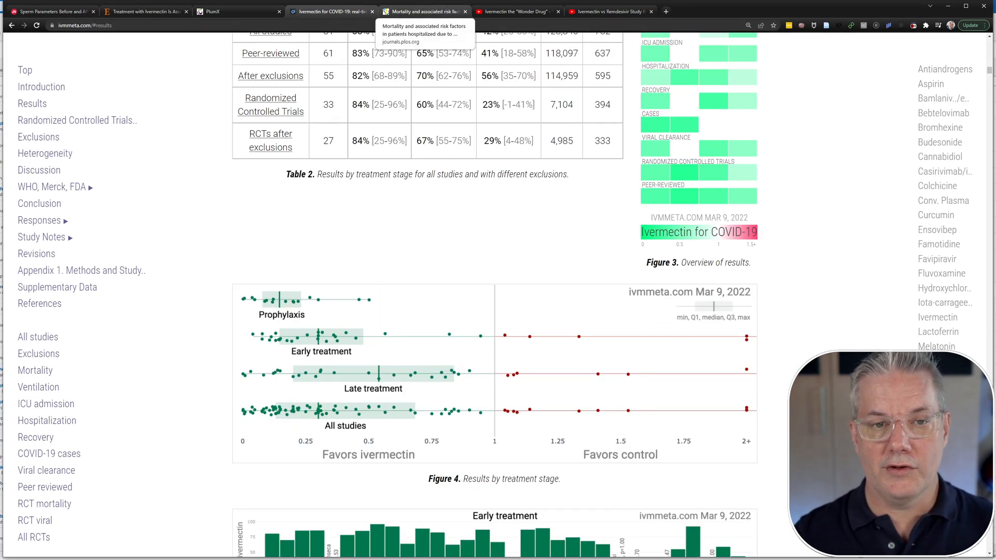
Switch to the PLOS One Peruvian mortality article and reach its abstract Results and Conclusion
left_click(424, 11)
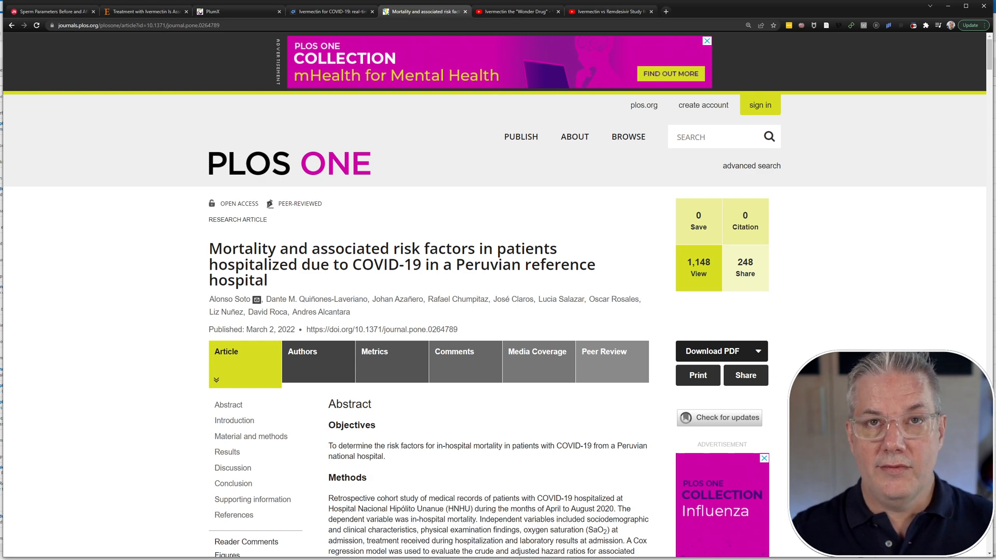
scroll("down", 3)
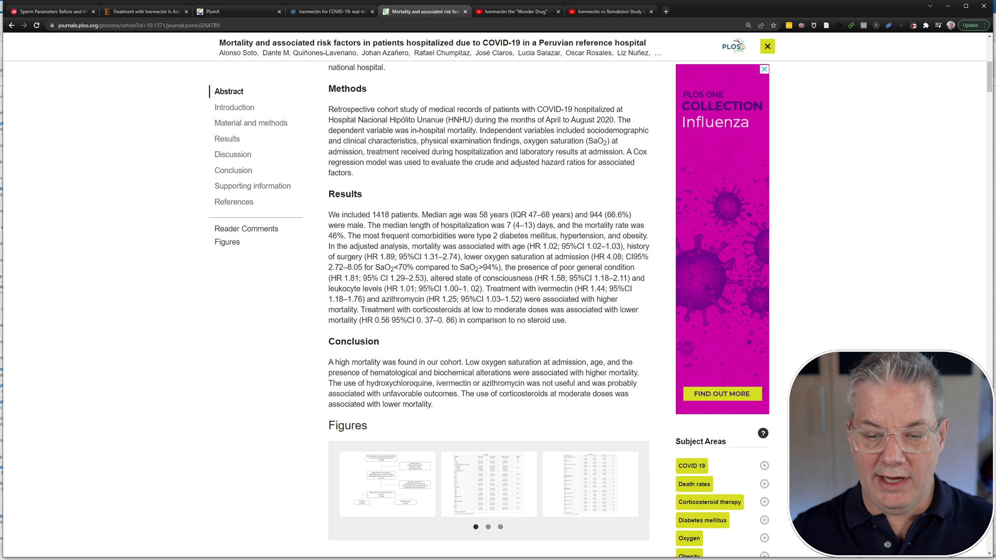
Select conclusion text, then move through the 'Wonder Drug' video to the Ivermectin vs Remdesivir video
left_click_drag(486, 288, 617, 299)
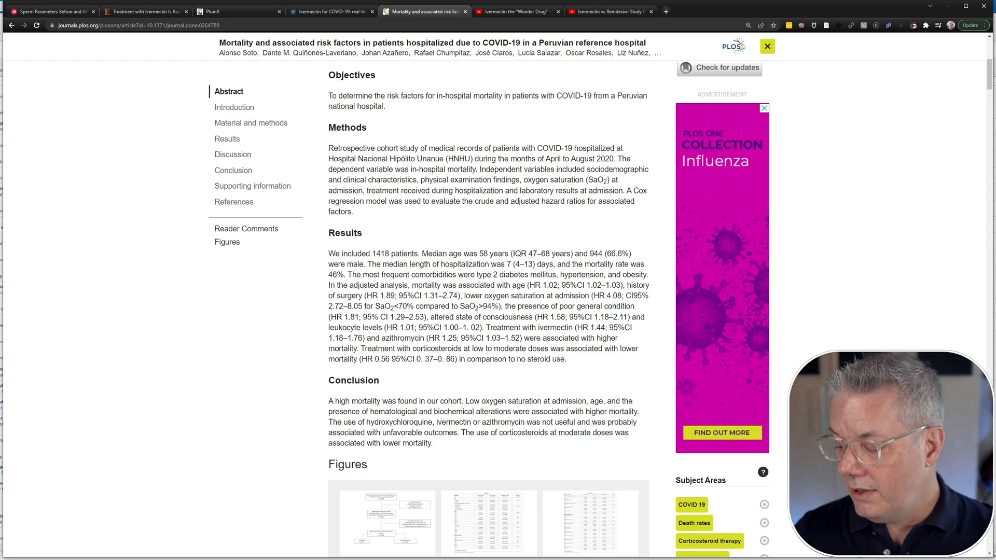
left_click(514, 12)
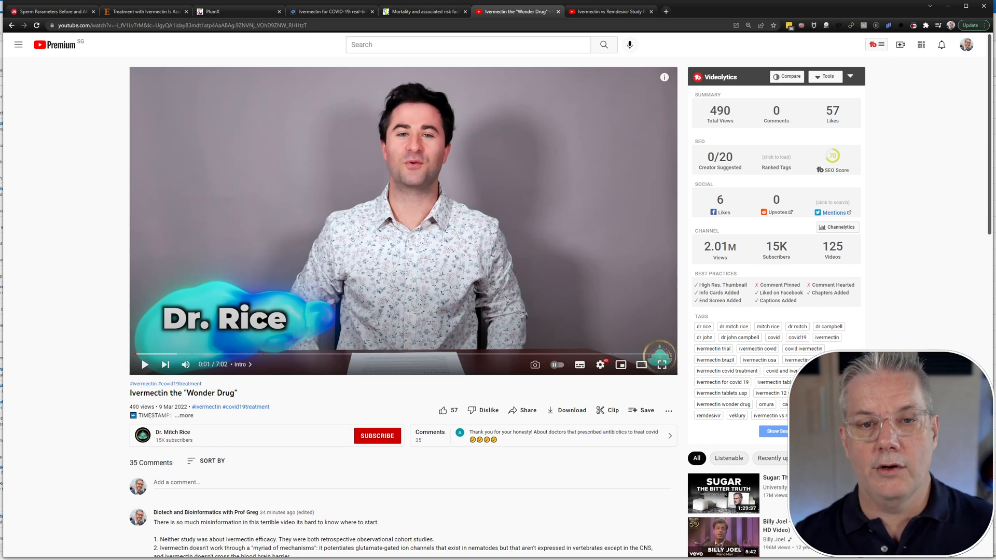
mouse_move(610, 11)
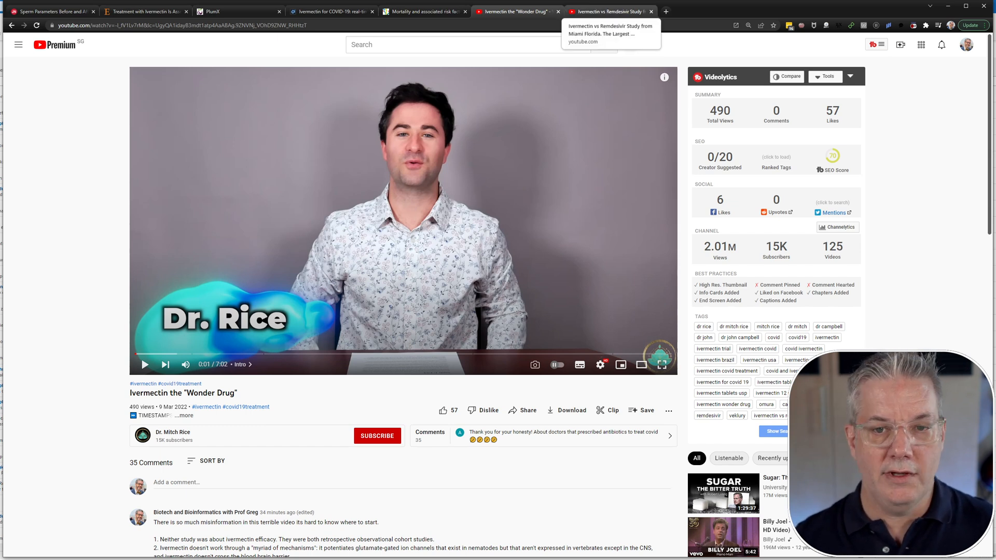
left_click(607, 12)
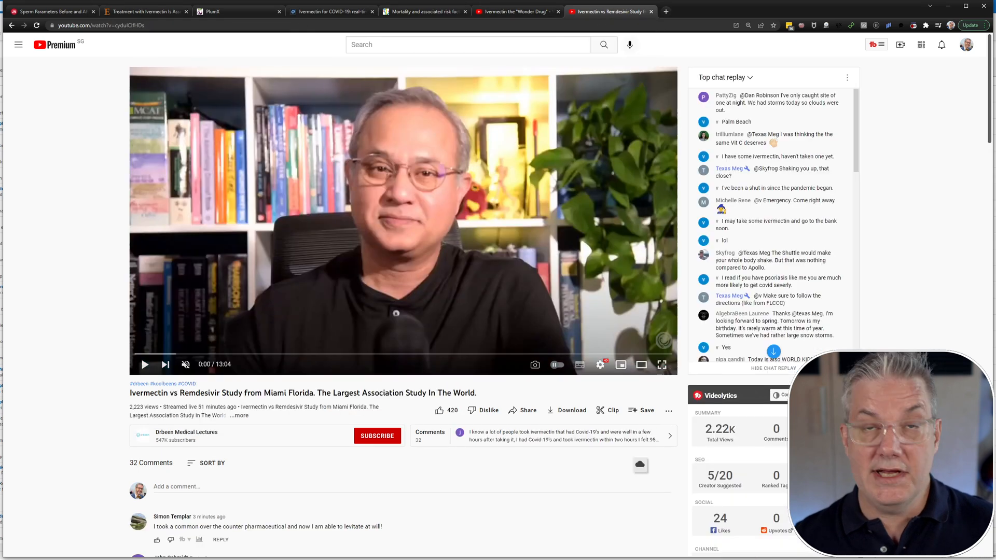